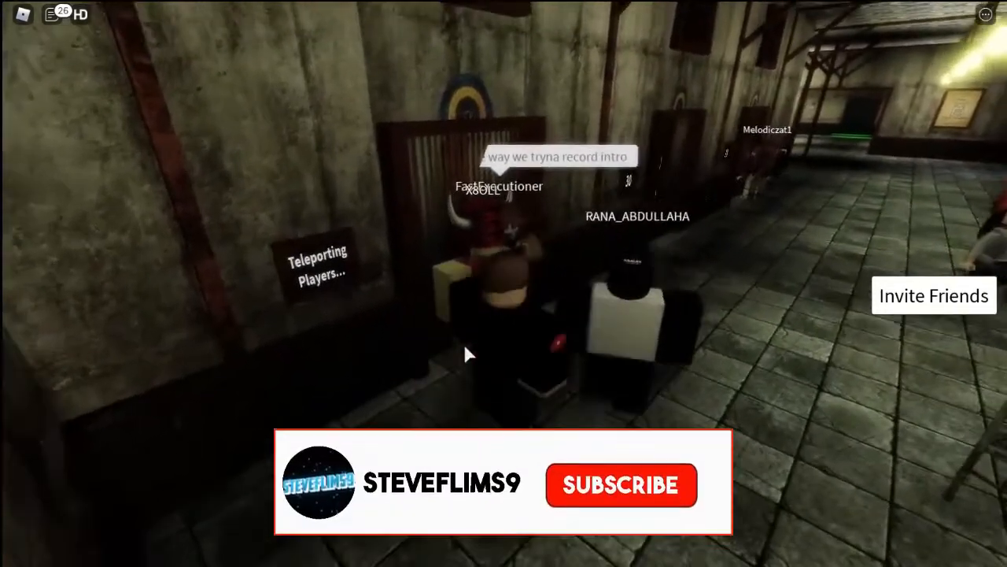
- Stand in the lobby teleport room until the group transfer into the horror game begins
{"action": "left_click", "coordinate": [623, 484]}
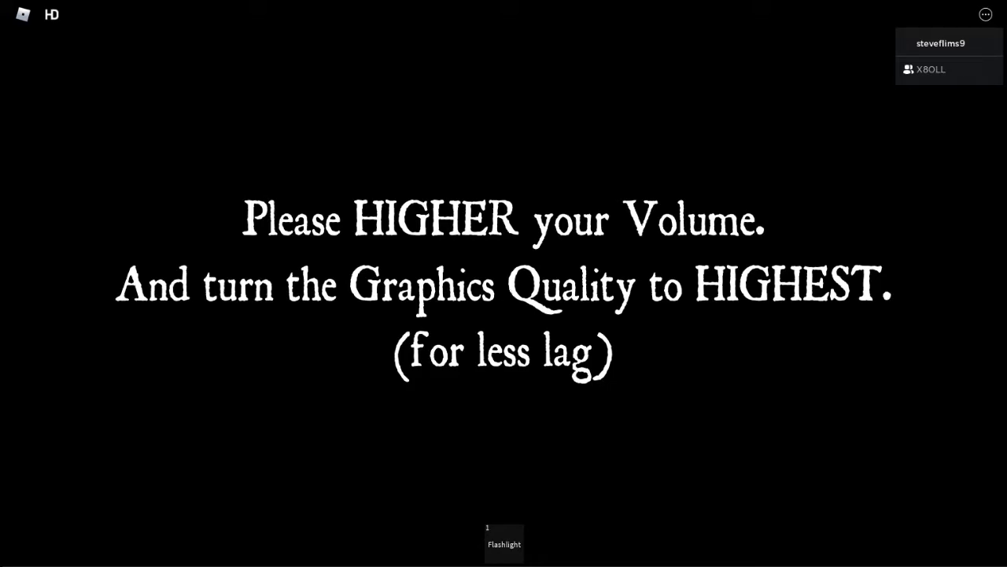
- Review the Roblox menu's Settings for volume and graphics quality, switching between Players and Settings
{"action": "key", "text": "Escape"}
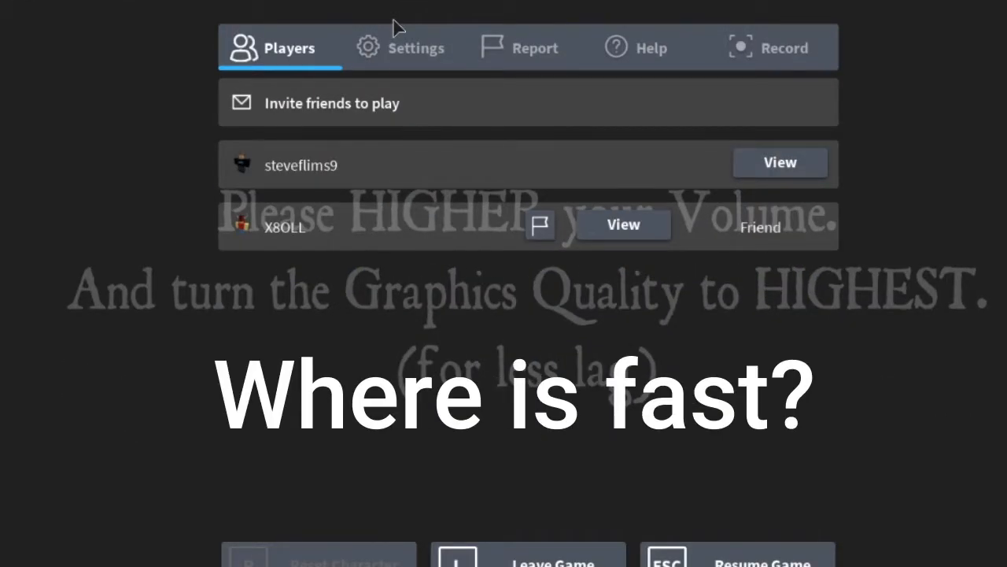
{"action": "left_click", "coordinate": [403, 48]}
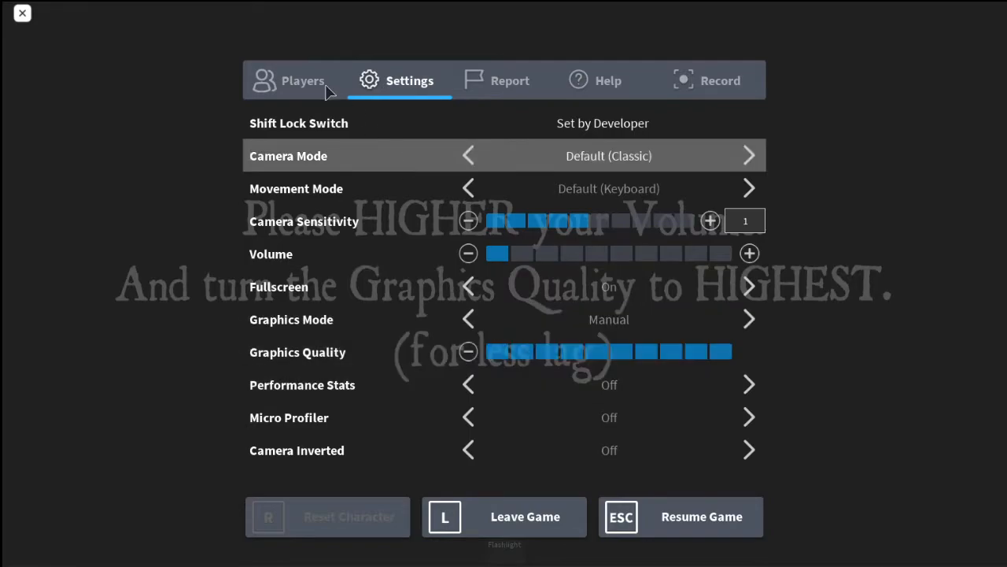
{"action": "left_click", "coordinate": [302, 79]}
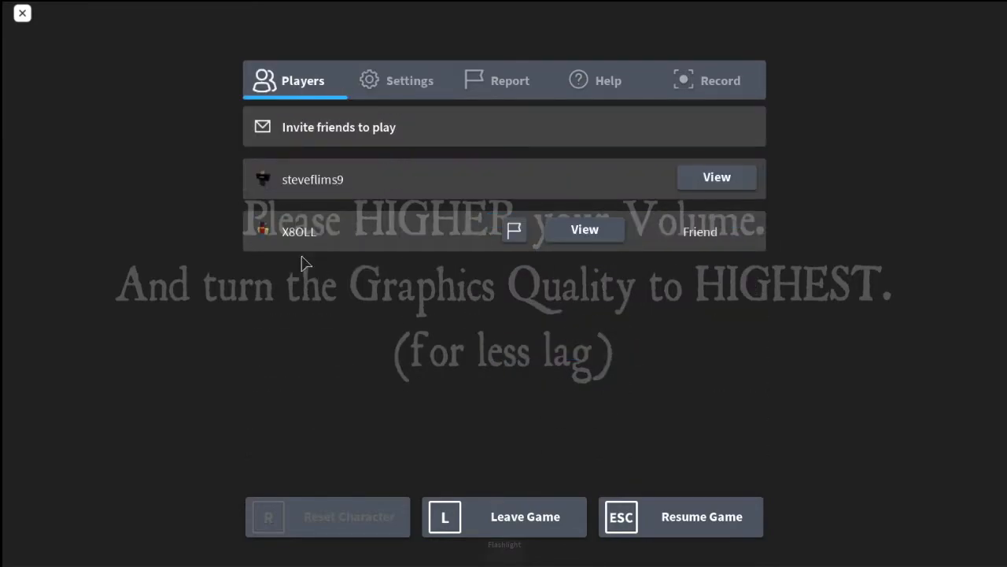
{"action": "mouse_move", "coordinate": [286, 239]}
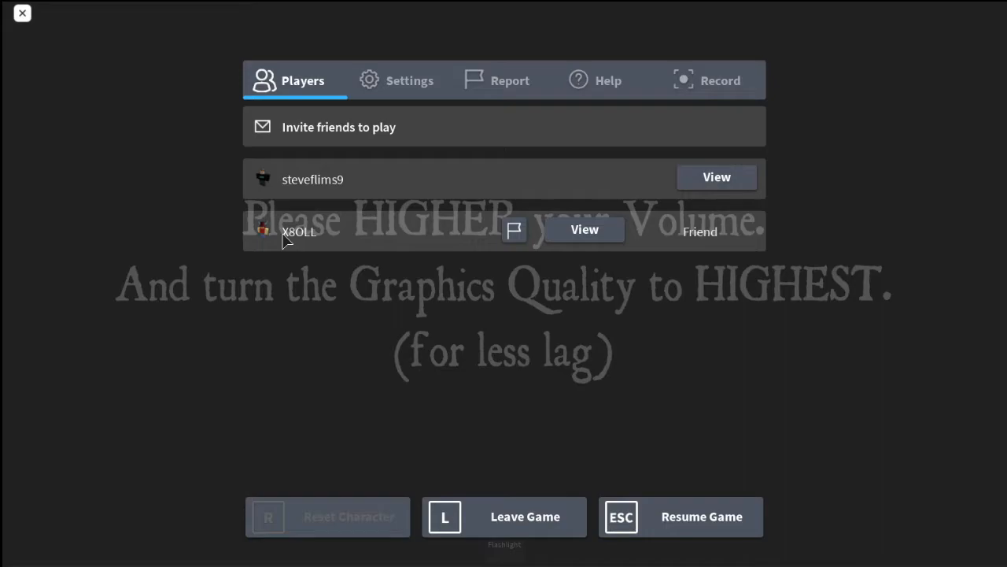
{"action": "left_click", "coordinate": [409, 81]}
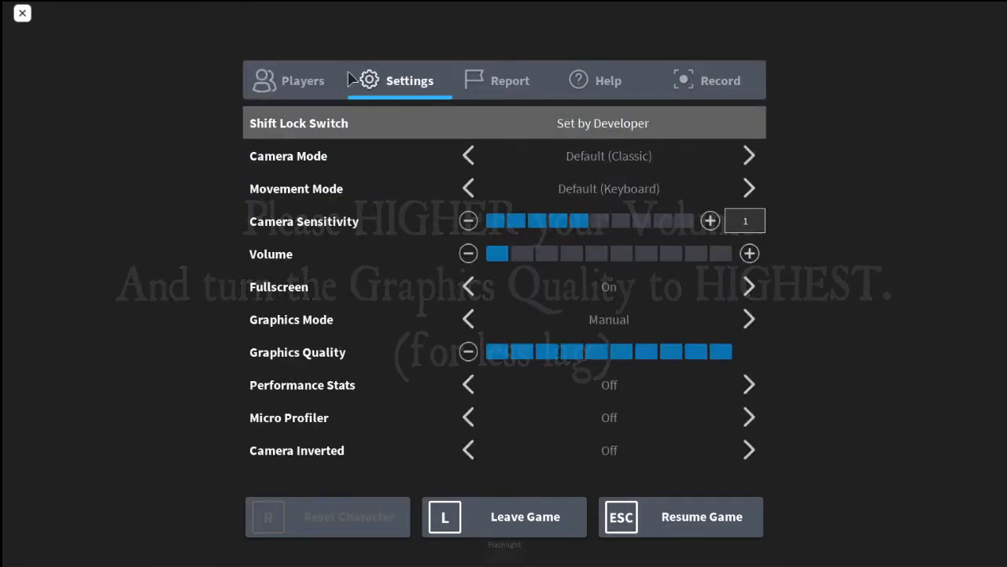
{"action": "left_click", "coordinate": [302, 81]}
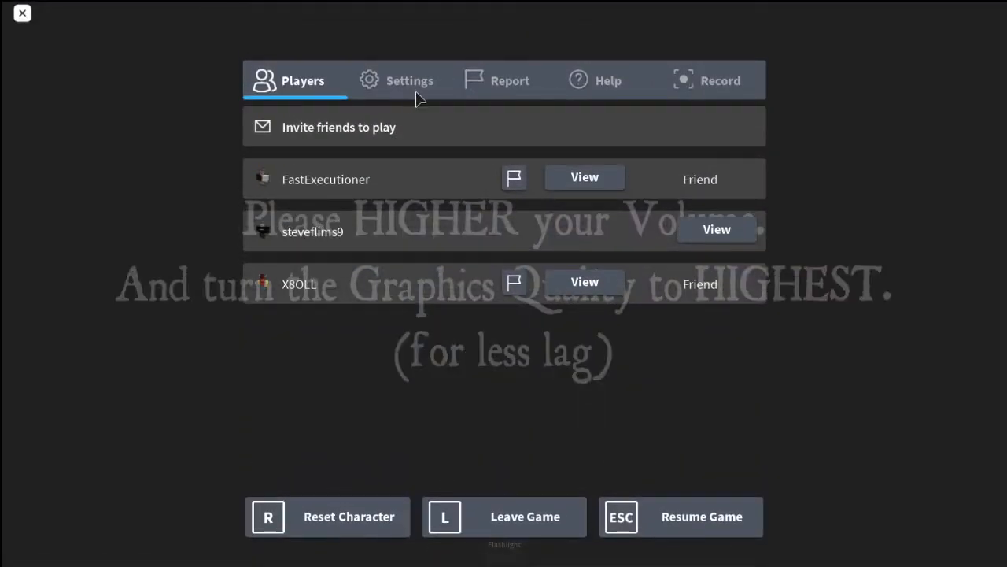
{"action": "left_click", "coordinate": [409, 80]}
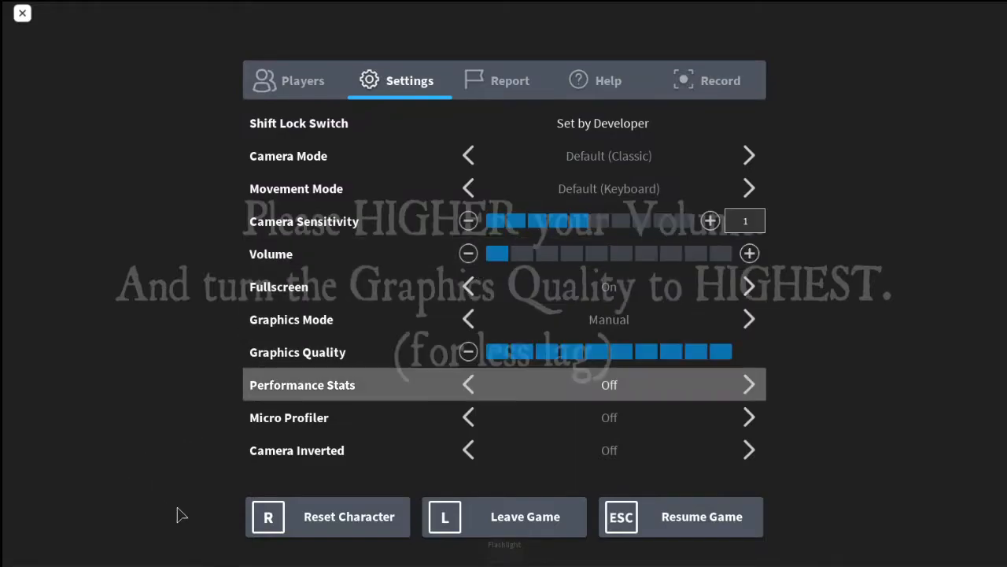
{"action": "left_click", "coordinate": [296, 78]}
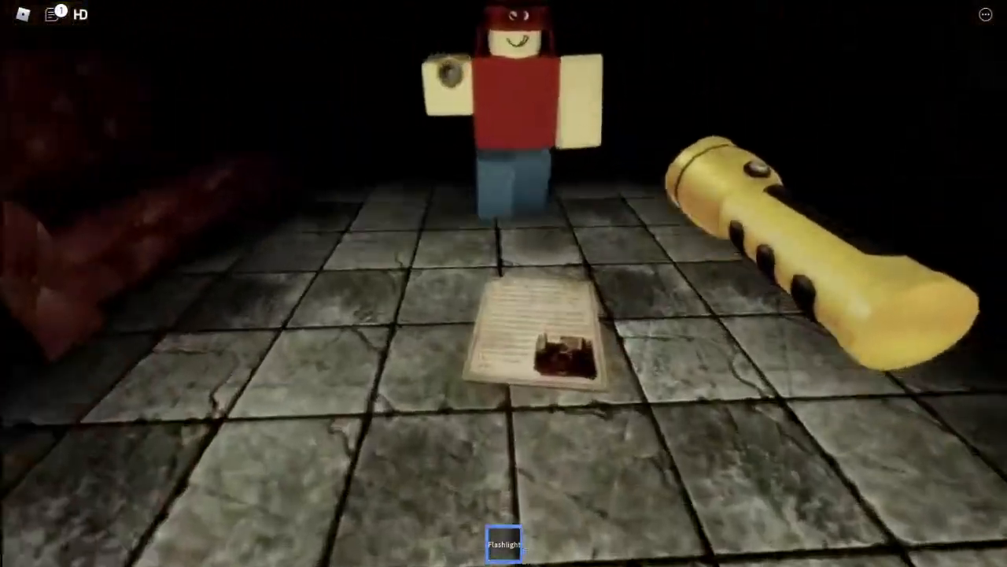
- Read the missing-person note lying on the floor, then head into the corridor with teammates
{"action": "left_click", "coordinate": [535, 339]}
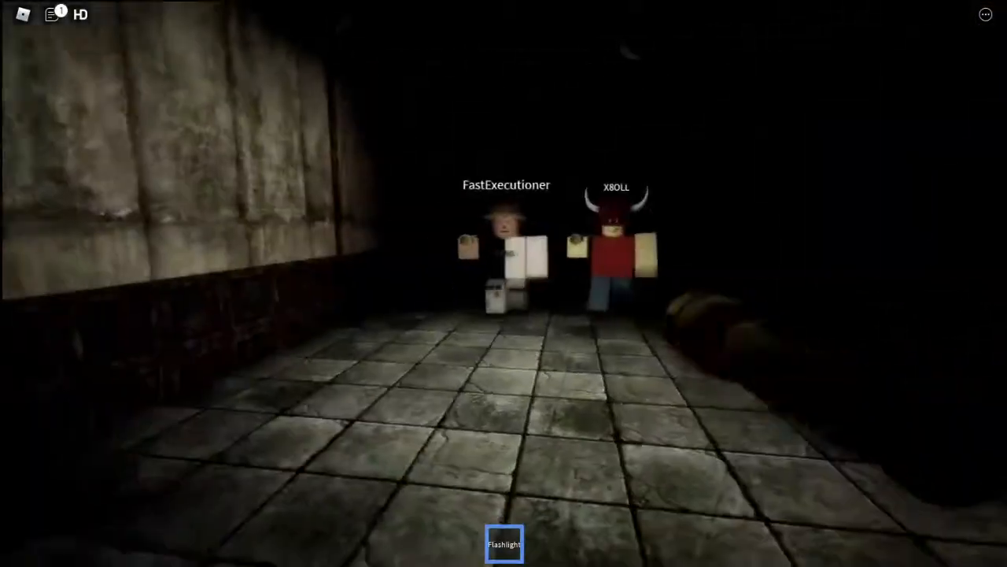
- Light the pitch-black rooms ahead with the equipped flashlight while advancing toward the generator
{"action": "left_click", "coordinate": [504, 544]}
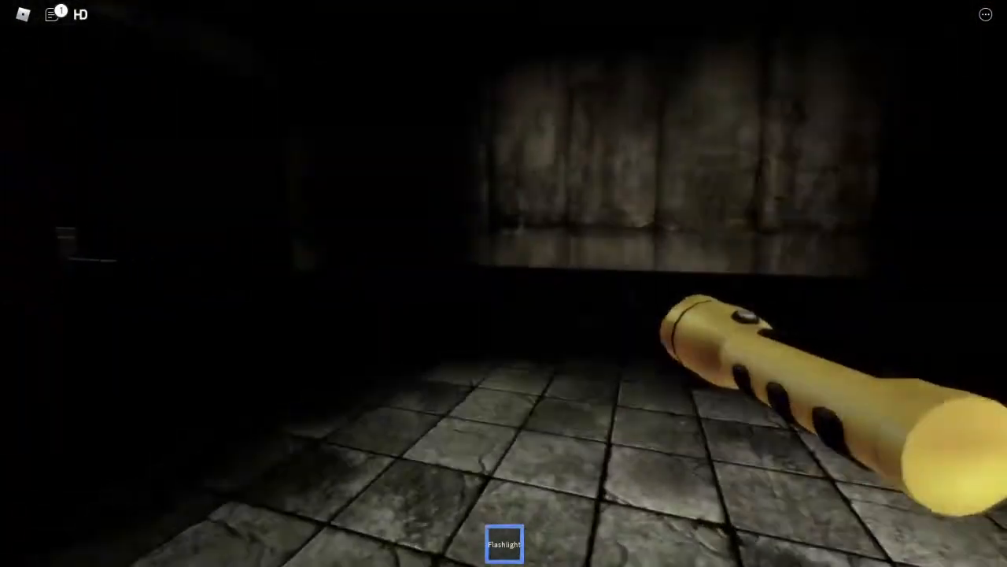
{"action": "left_click", "coordinate": [506, 544]}
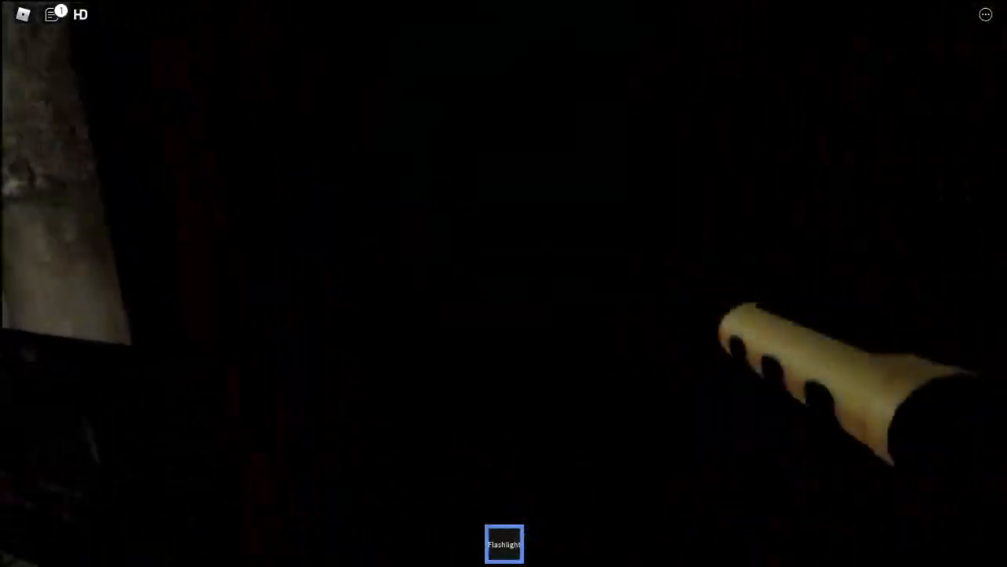
{"action": "left_click", "coordinate": [504, 544]}
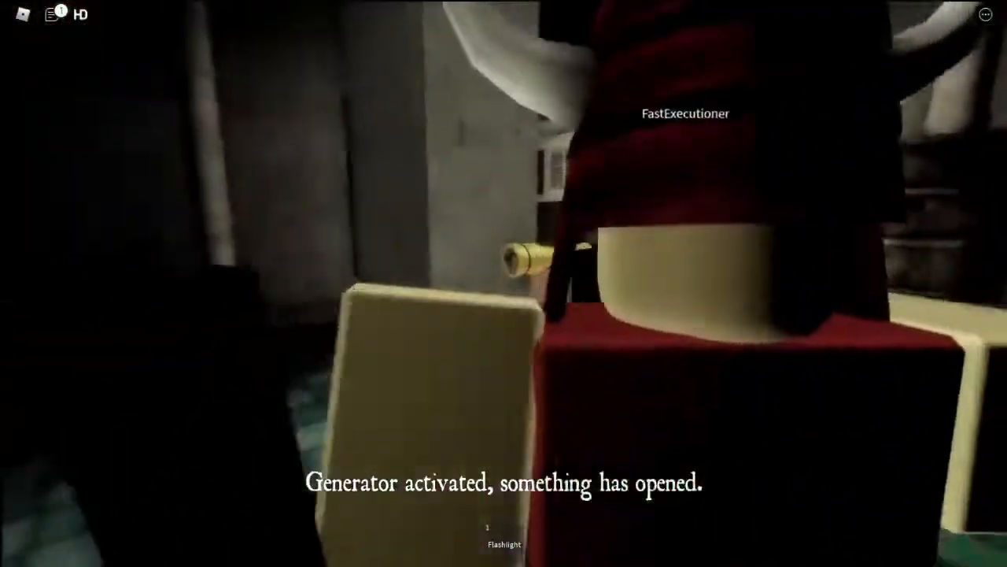
{"action": "mouse_move", "coordinate": [504, 283]}
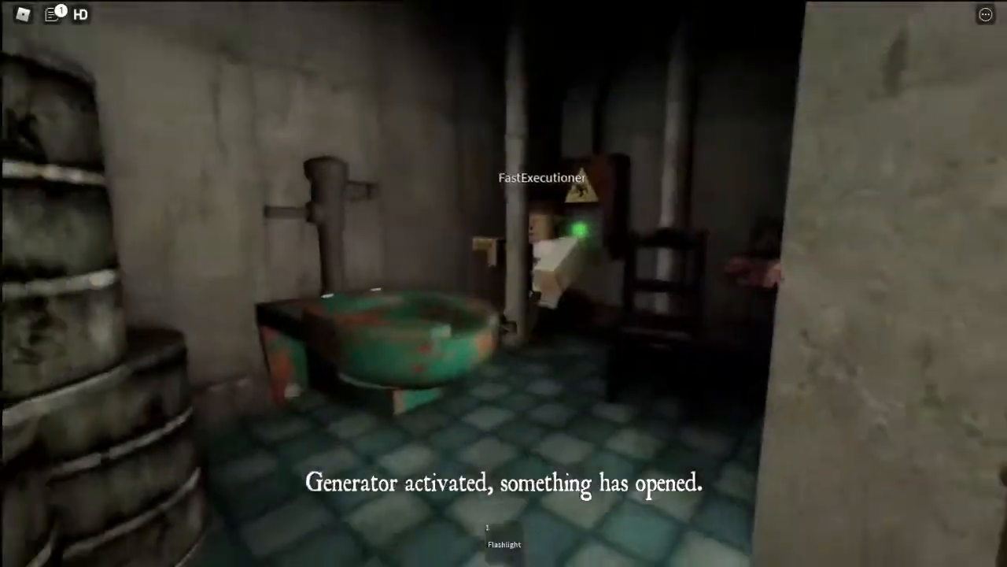